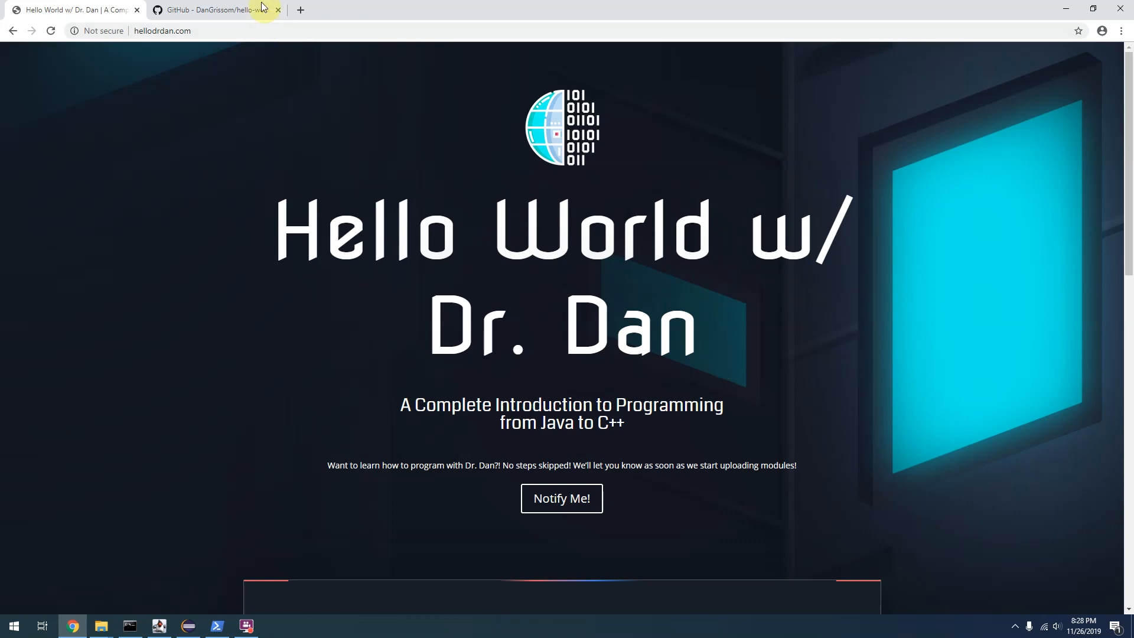
Enter 'Jonny Come Lately' at the console's first name prompt.
click(211, 10)
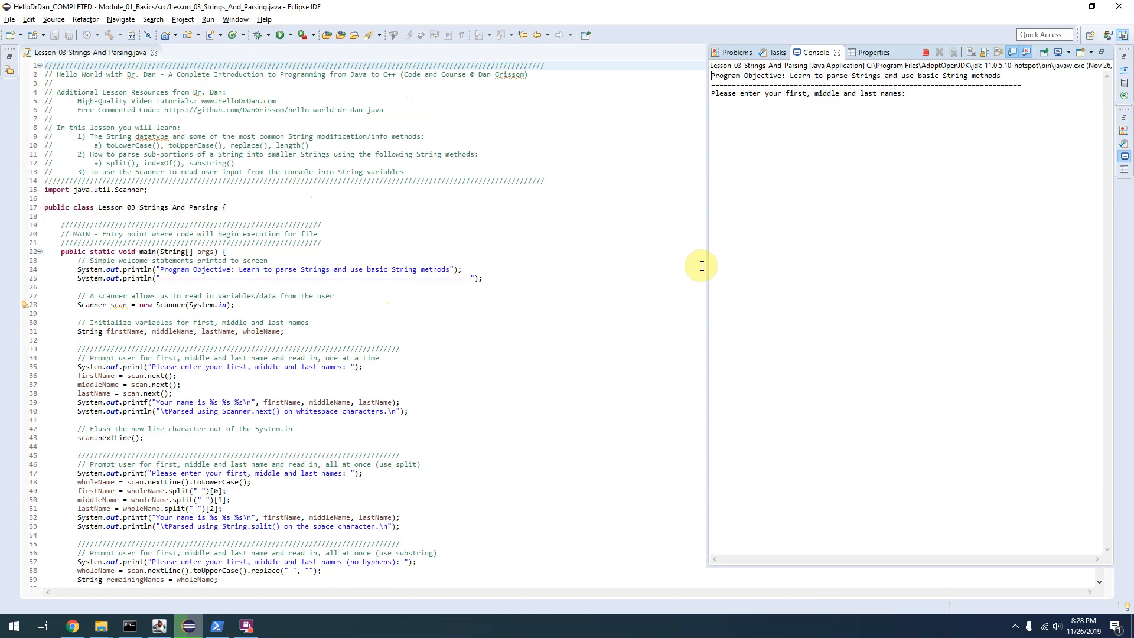
mouse_move(912, 149)
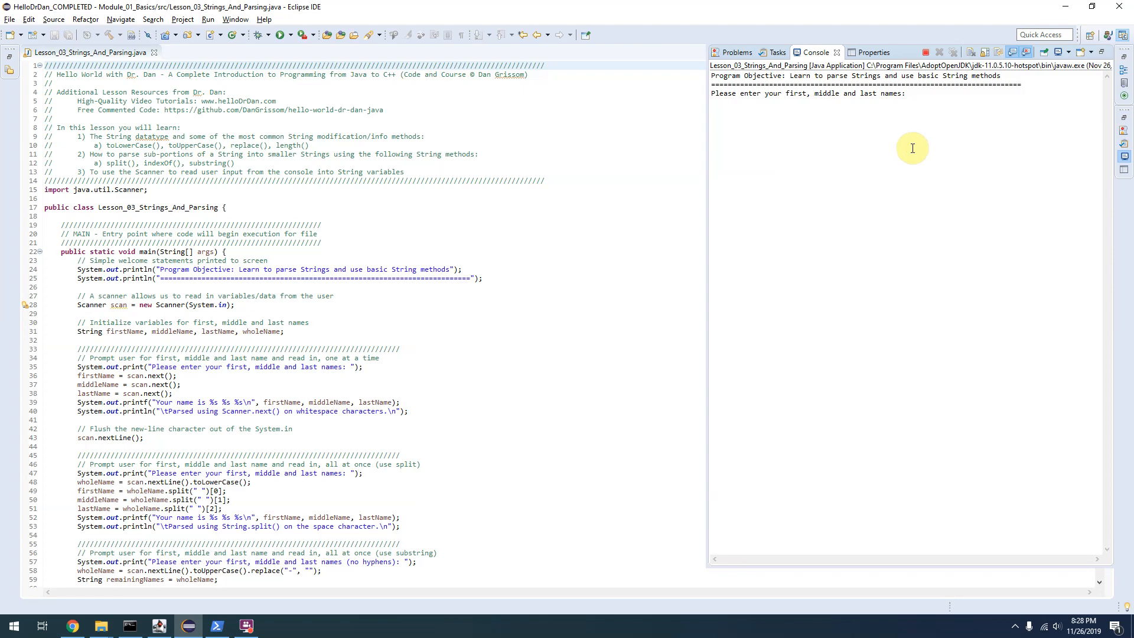
text(Jonny Come Lately)
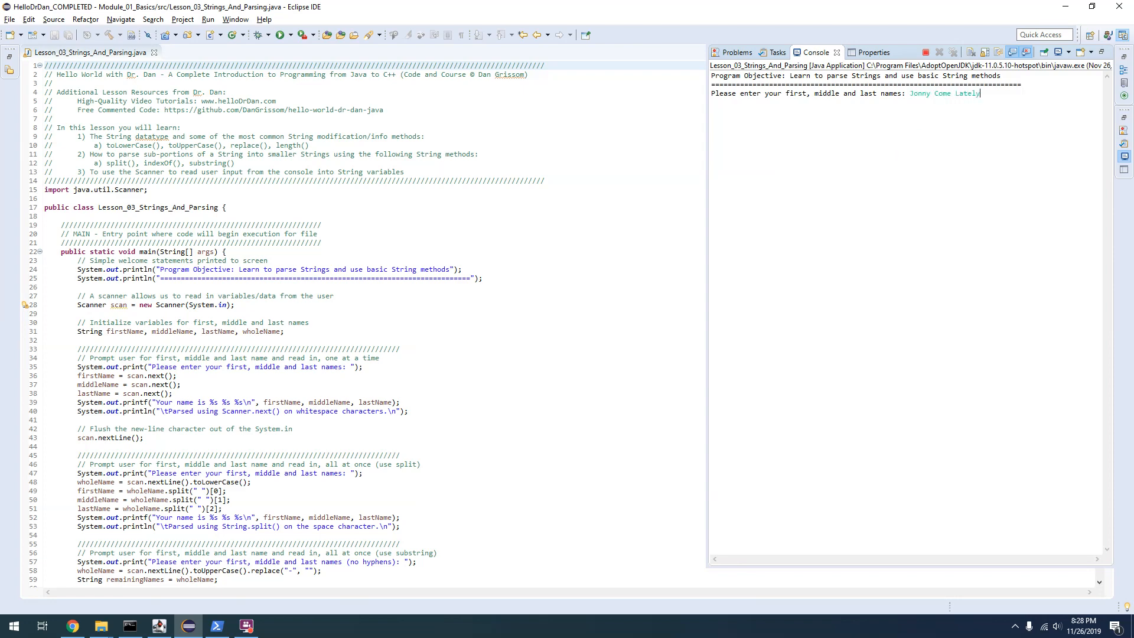
key(enter)
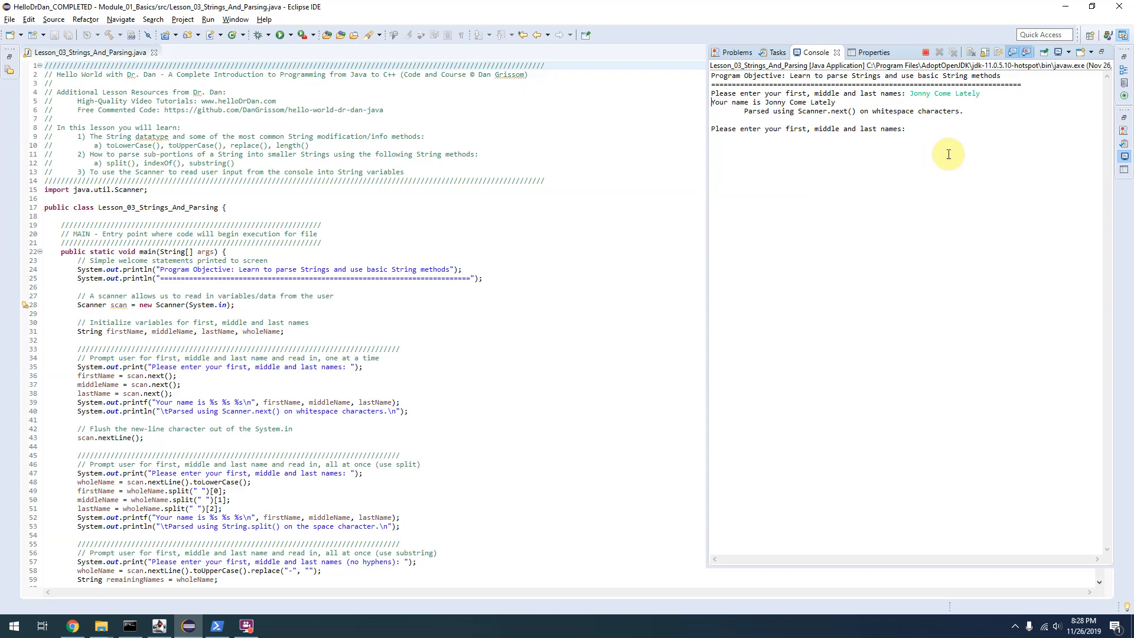
Enter 'Jonny Come Lately' again at the console's second name prompt.
double_click(818, 110)
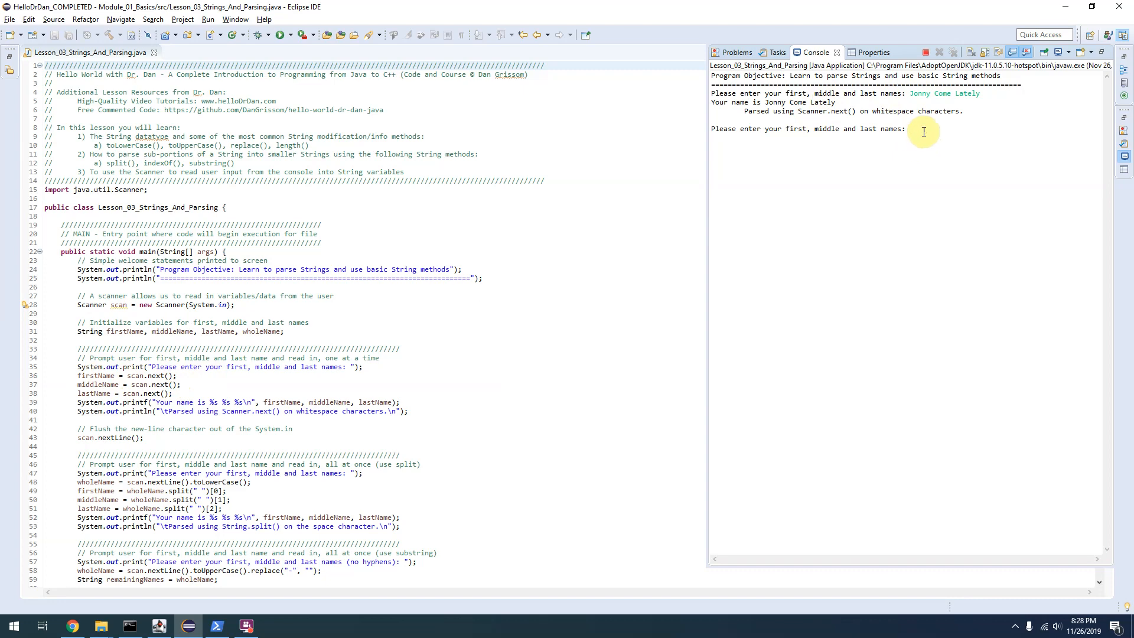
text(Jonny Come Lately)
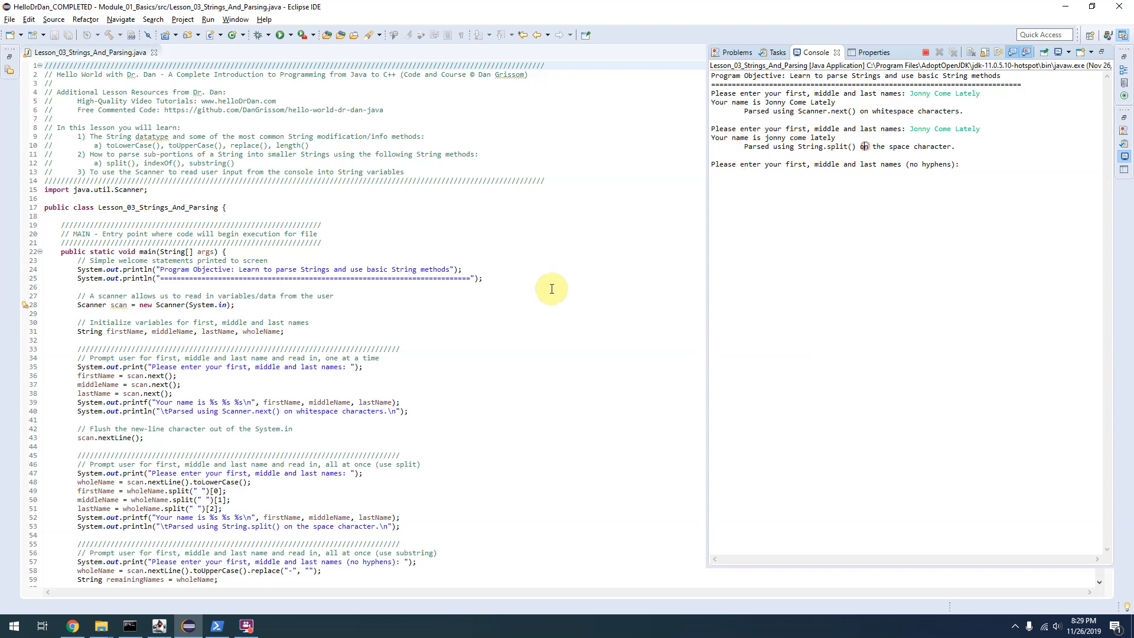
Review the substring code, then enter 'Jonny Come Real-lately' at the no-hyphens prompt.
scroll(down, 3)
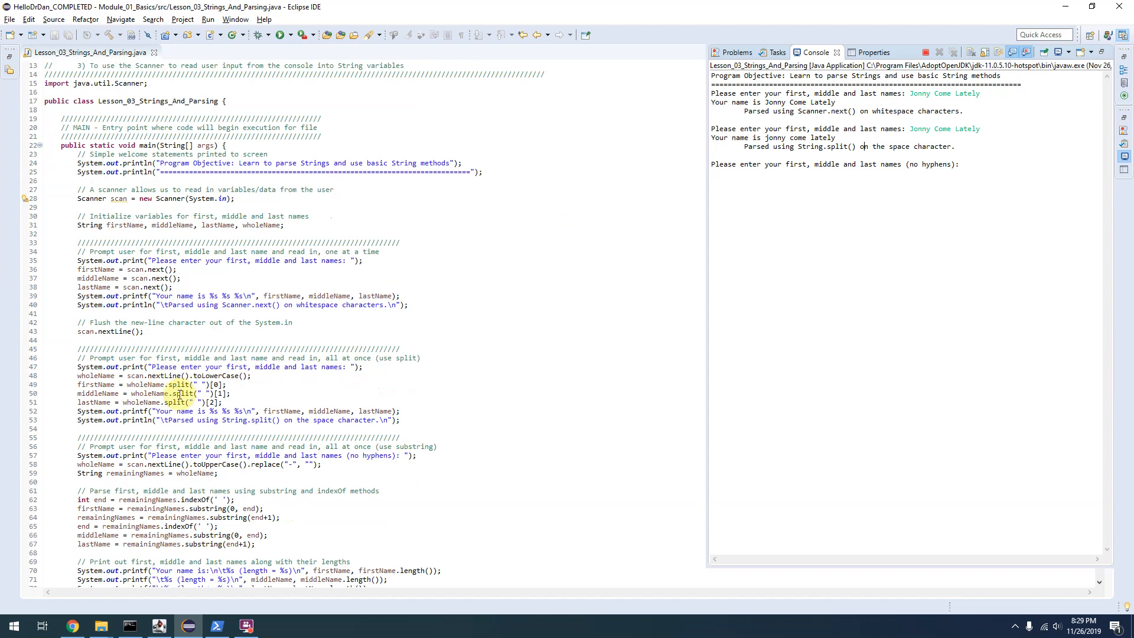
scroll(down, 3)
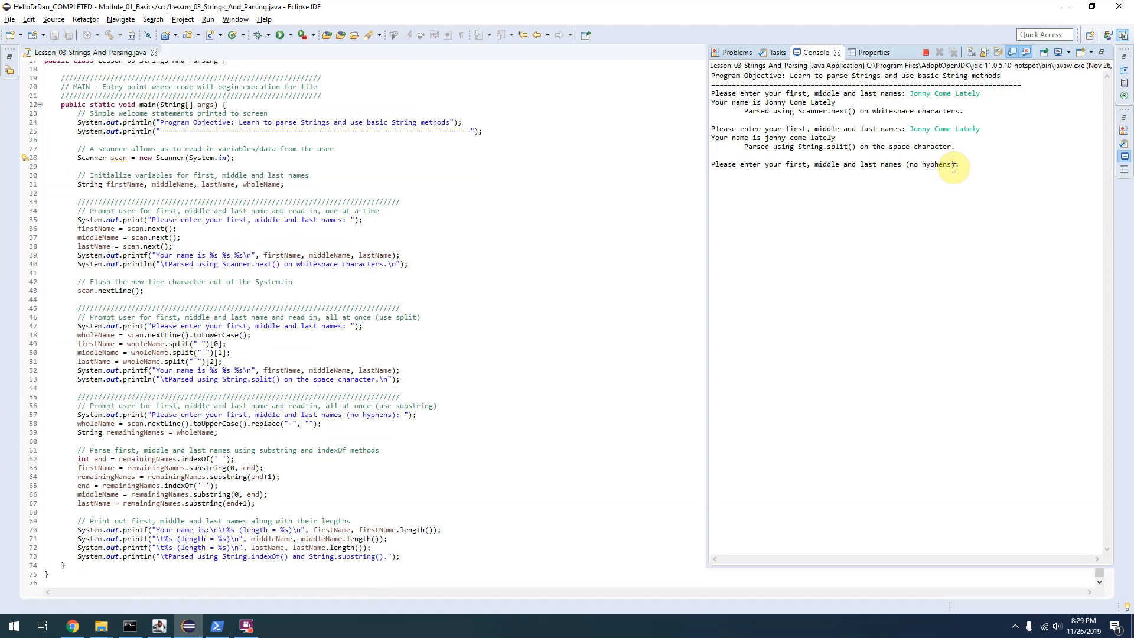
text(Jonny Come Real-)
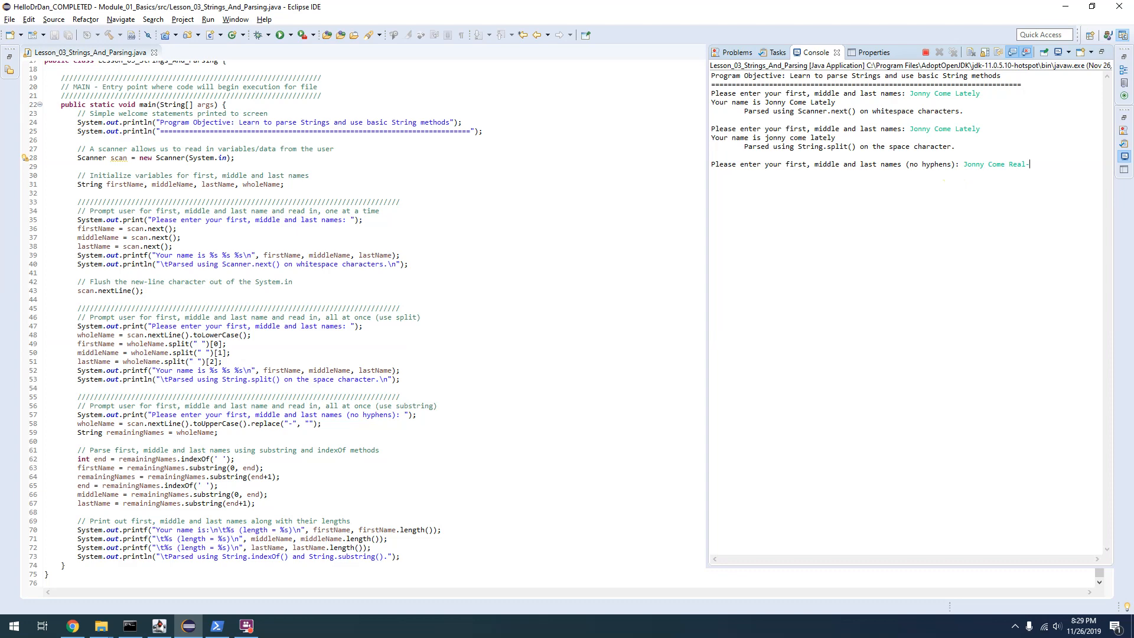
text(lately)
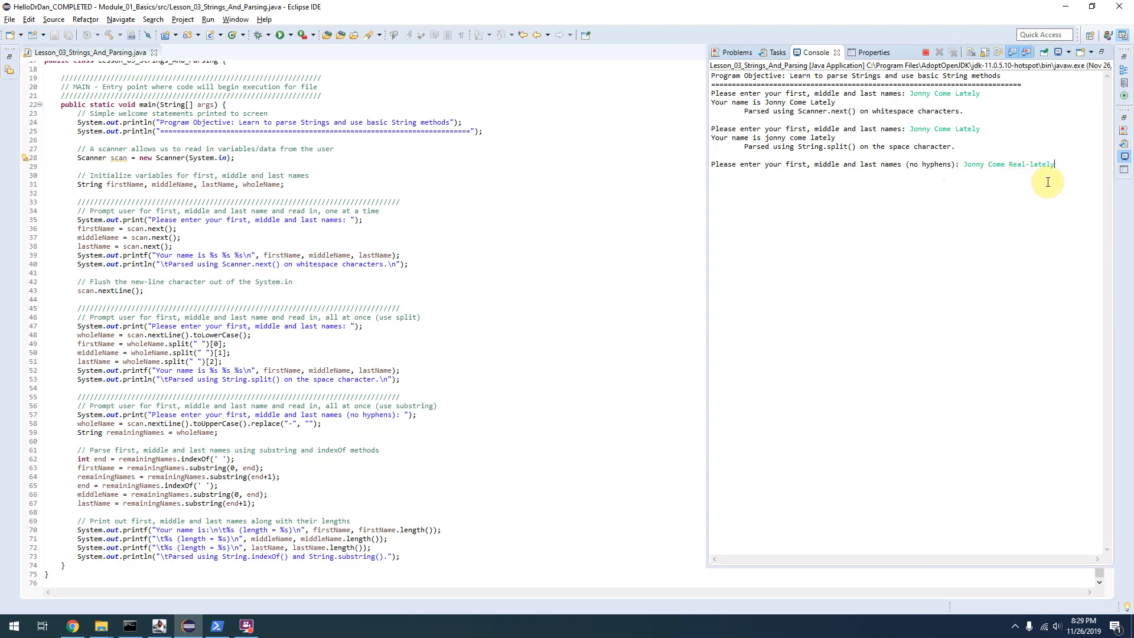
mouse_move(1054, 169)
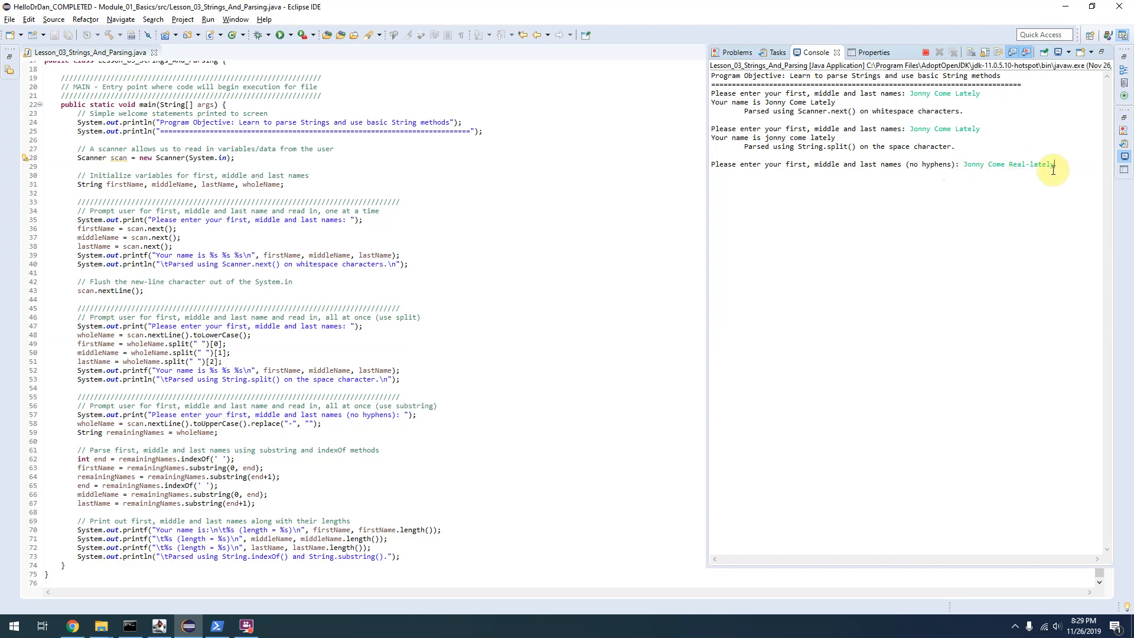
key(enter)
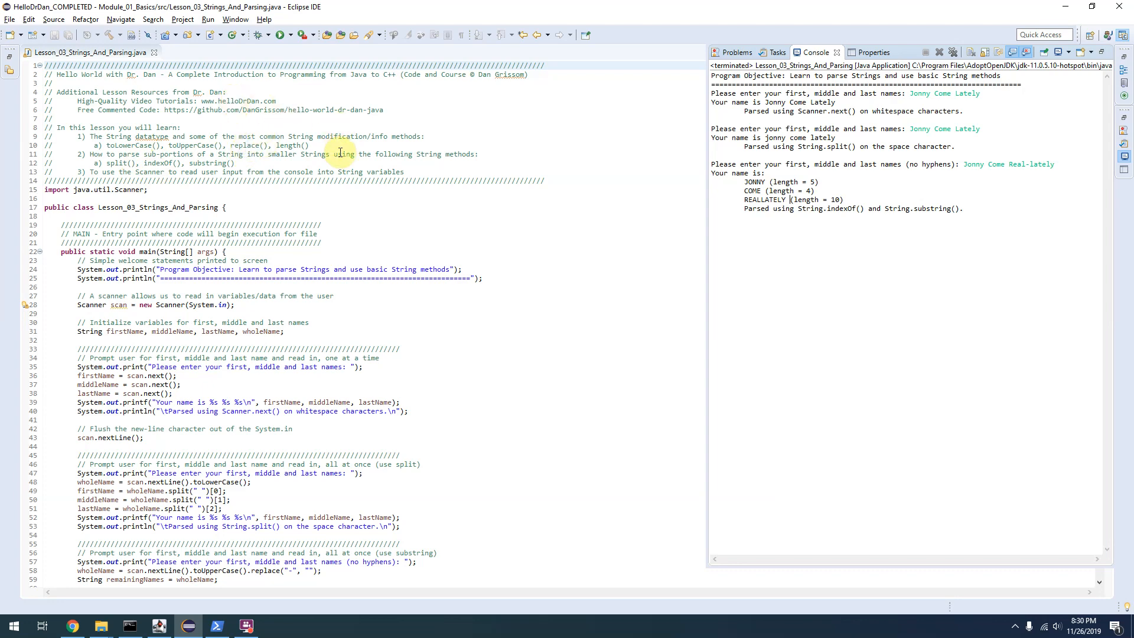
mouse_move(333, 149)
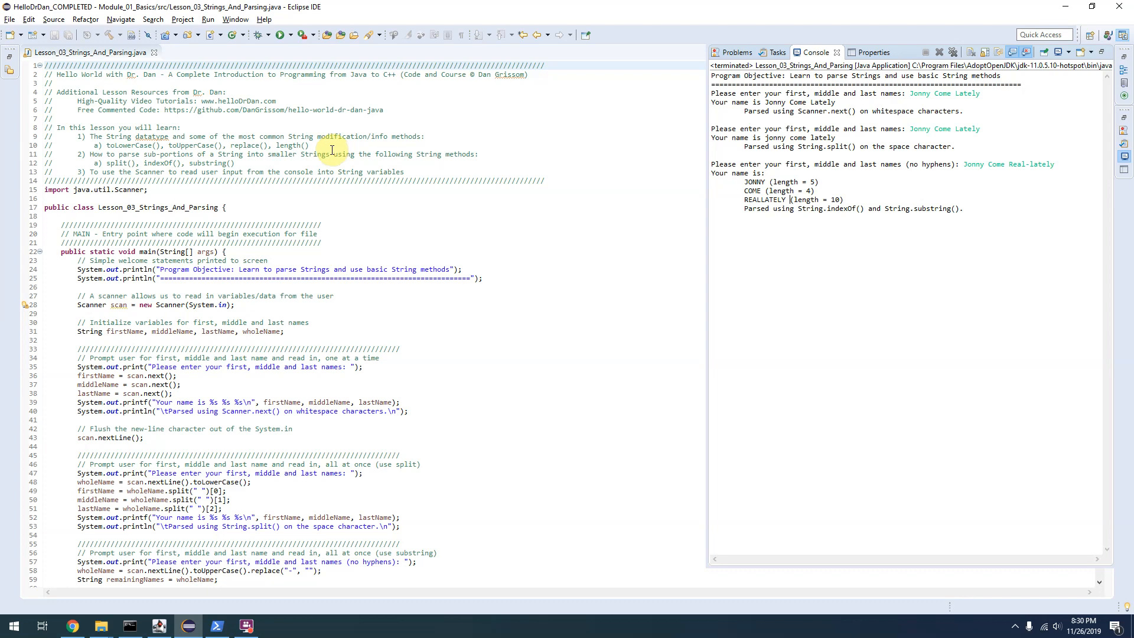
mouse_move(503, 160)
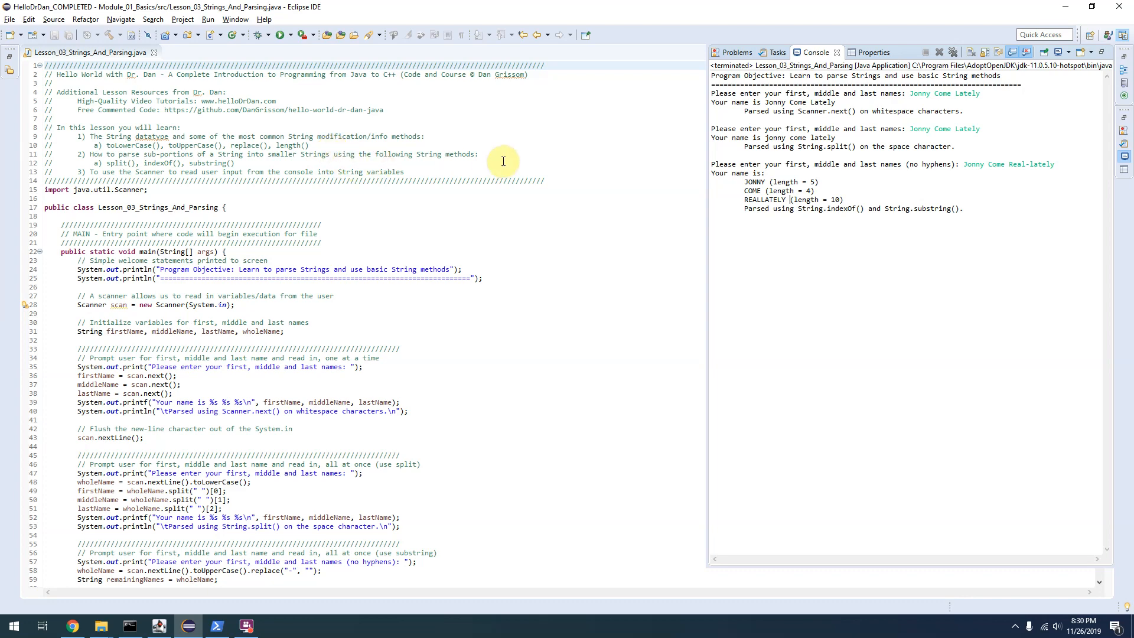
mouse_move(889, 182)
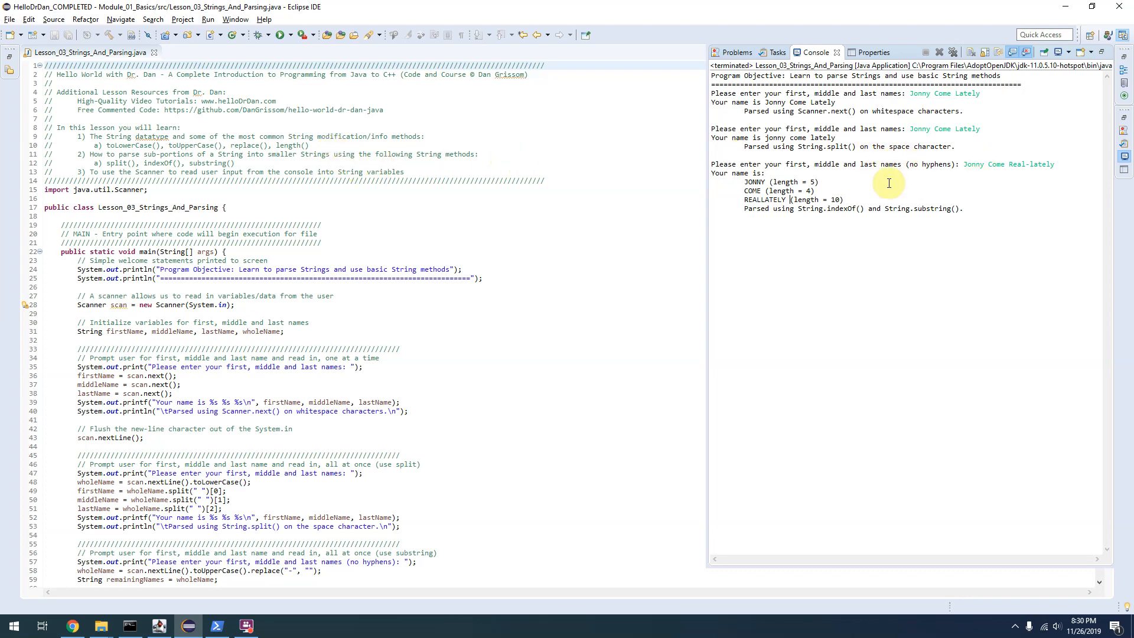